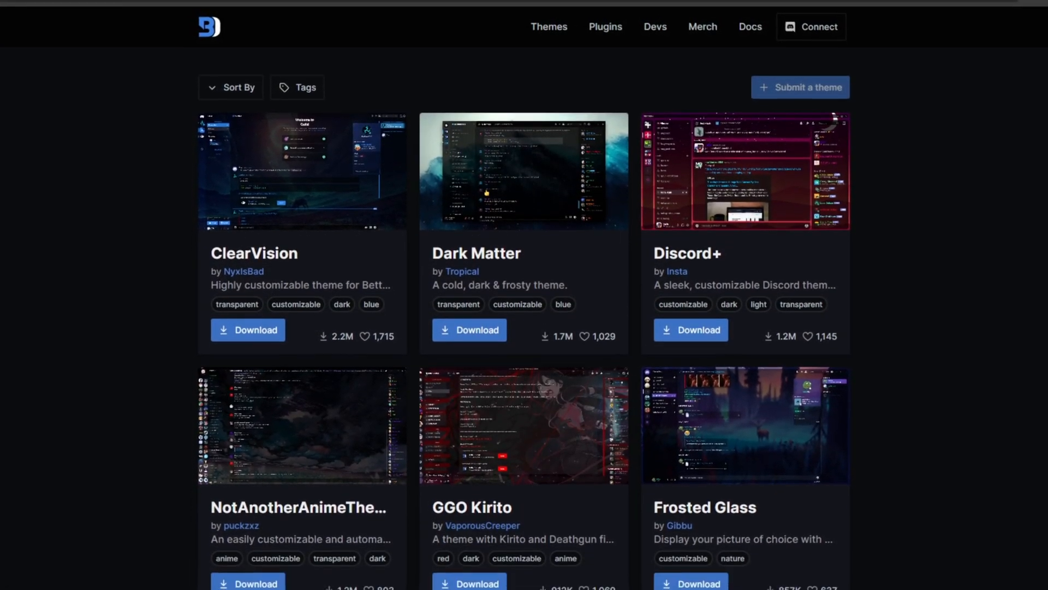
Step: Browse the BetterDiscord themes list and open the Translucence theme's page
scroll("down", 3)
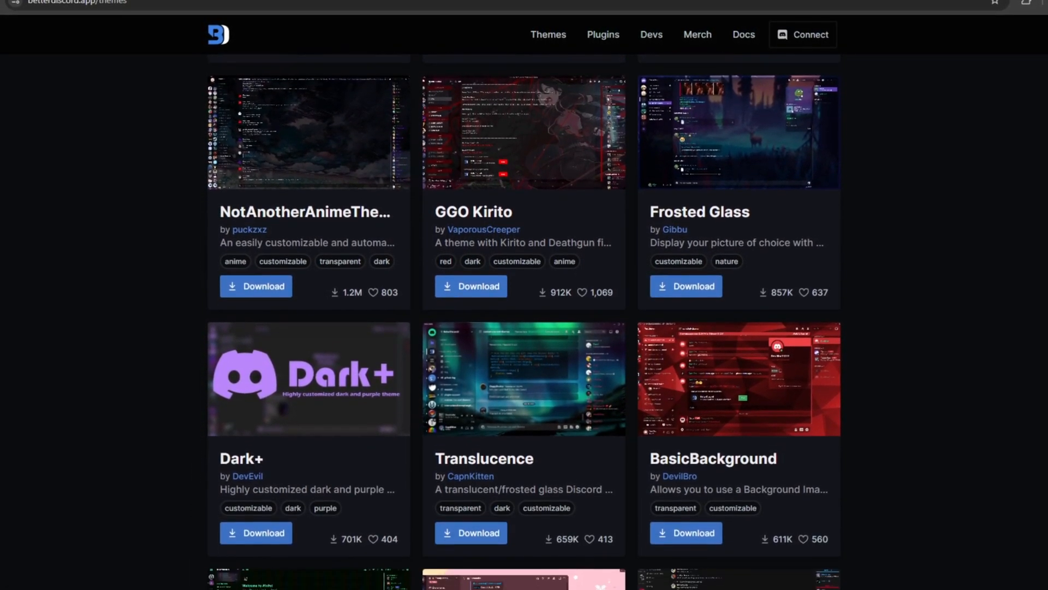
scroll("down", 3)
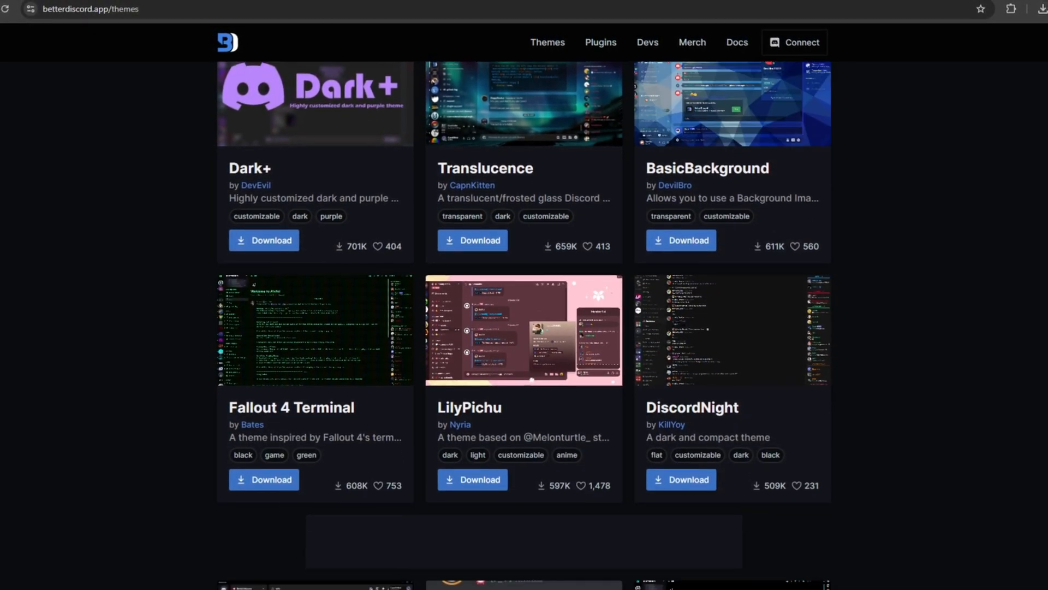
scroll("down", 3)
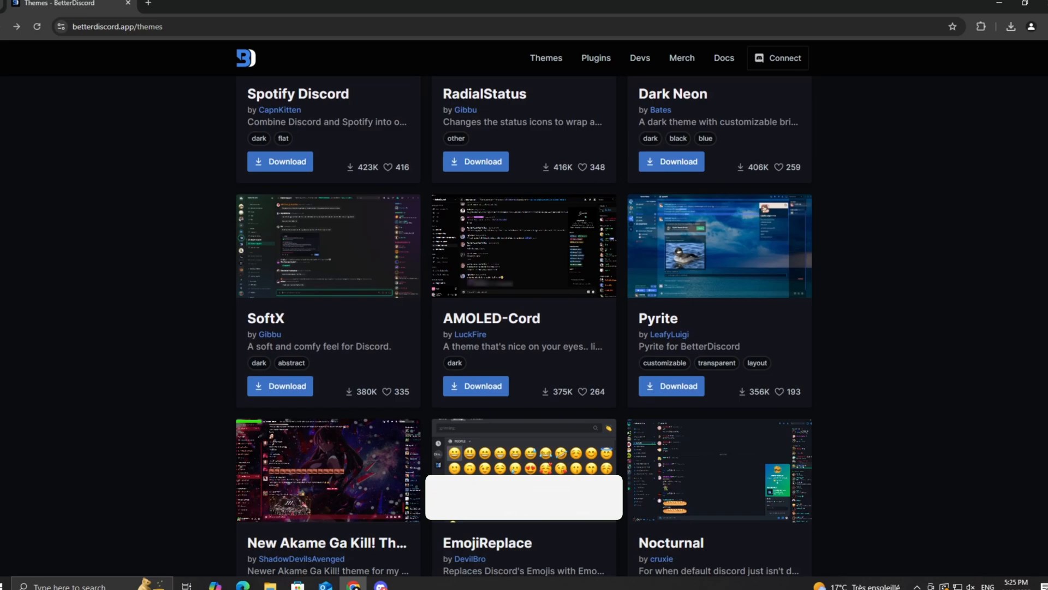
scroll("up", 3)
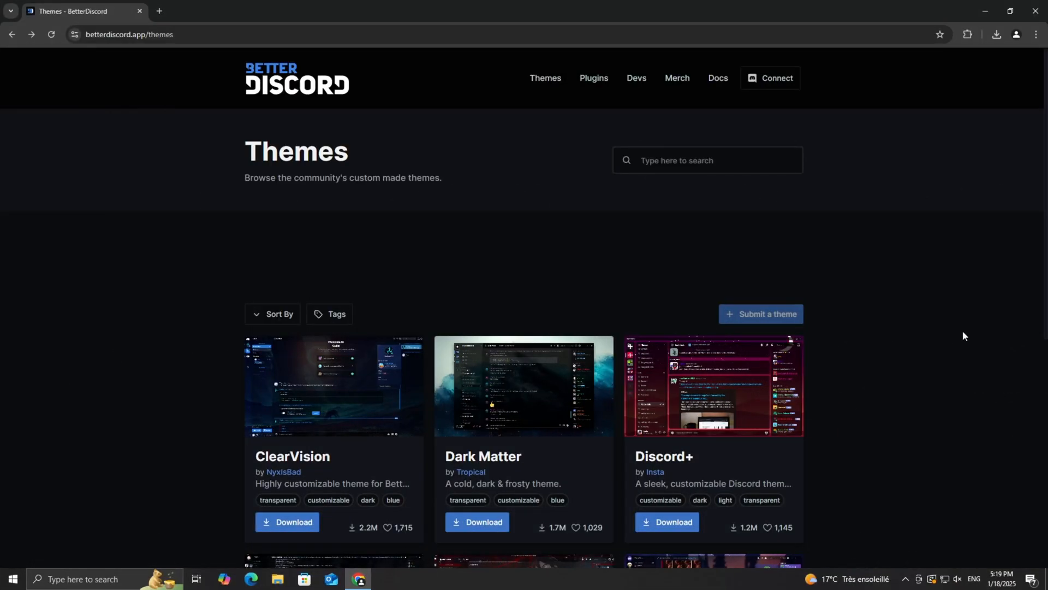
mouse_move(957, 333)
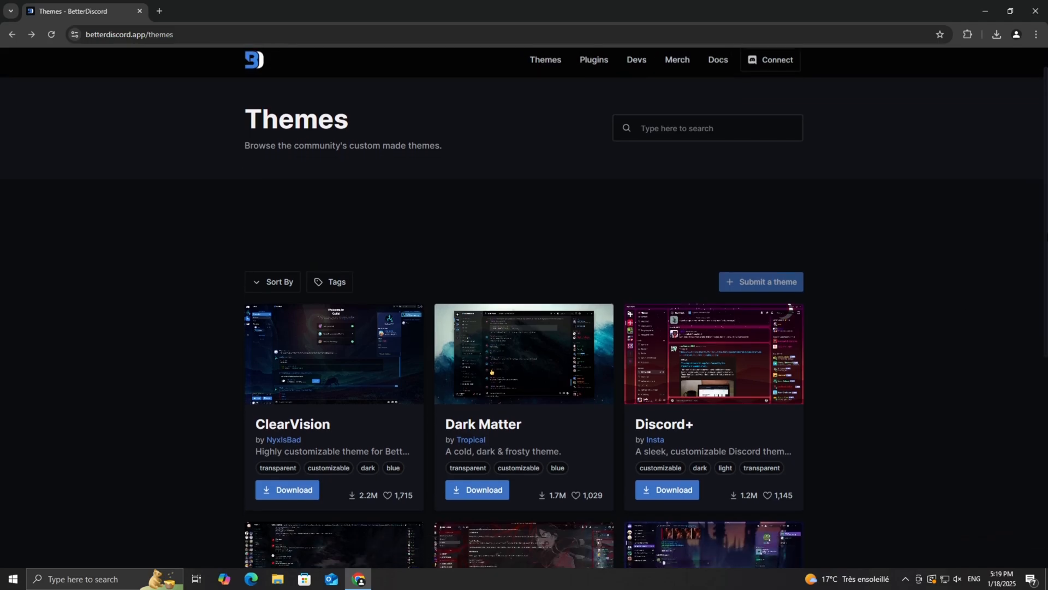
scroll("down", 3)
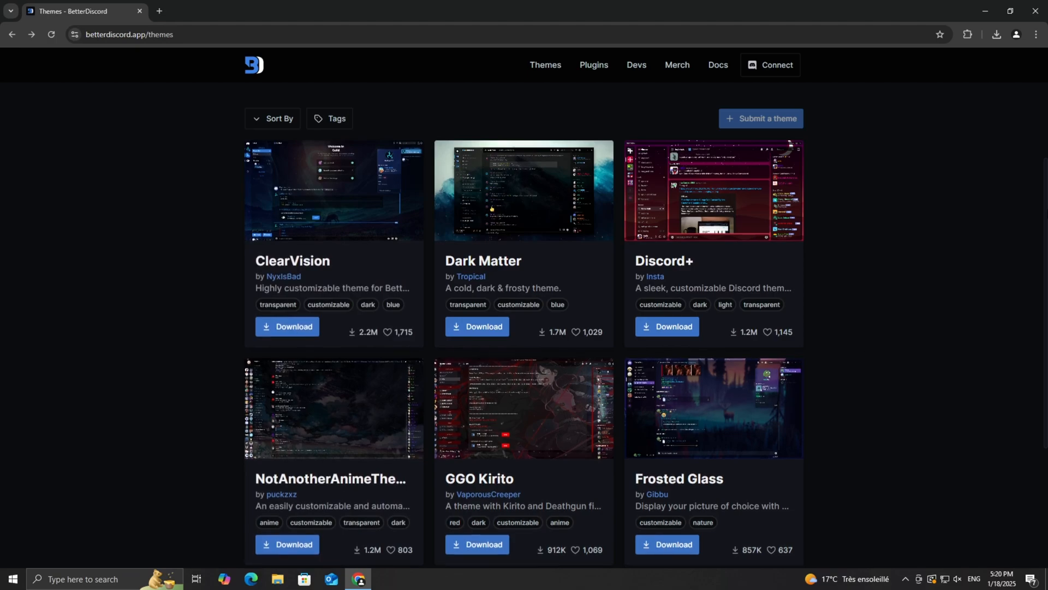
scroll("down", 3)
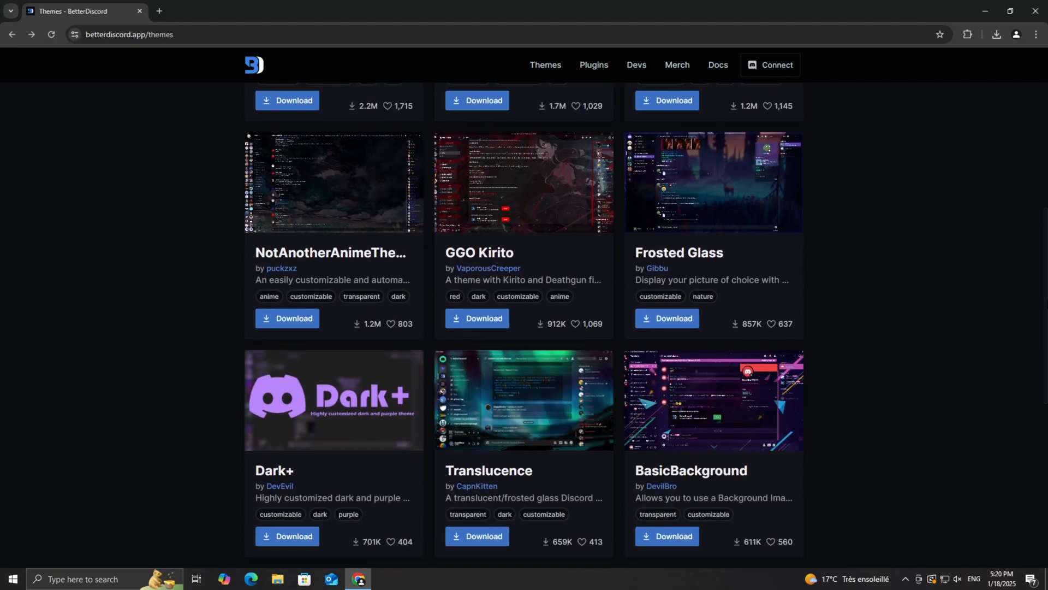
scroll("down", 3)
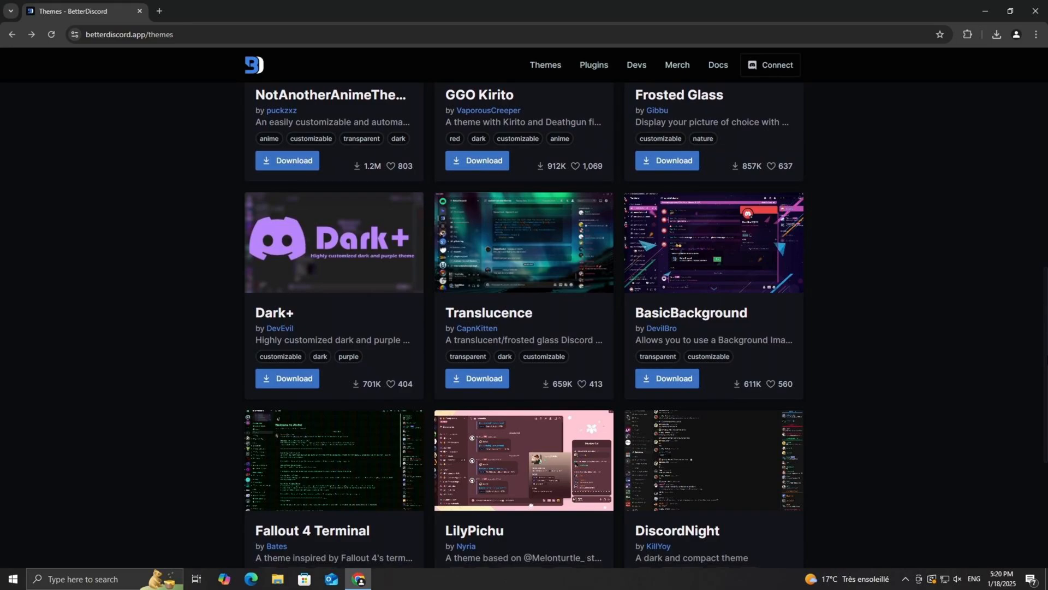
scroll("down", 3)
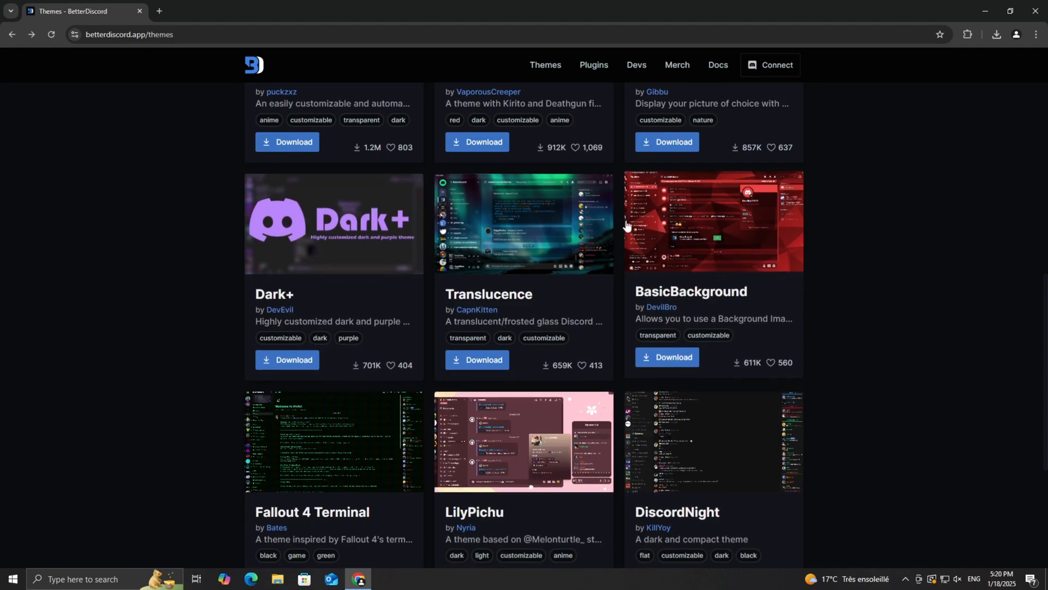
left_click(487, 294)
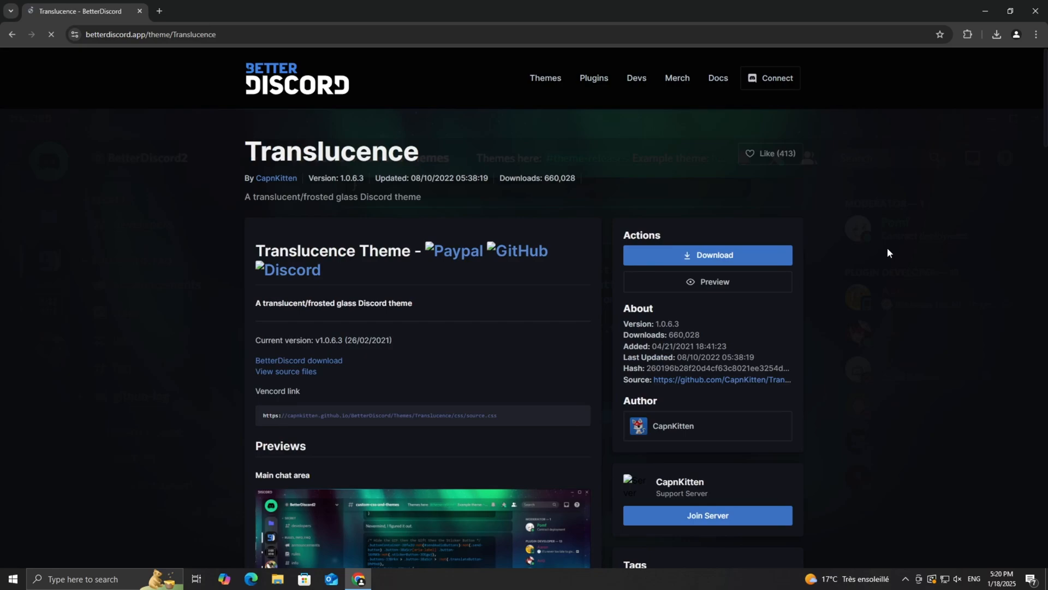
Step: Download the Translucence theme file using the Download button under Actions
left_click(706, 256)
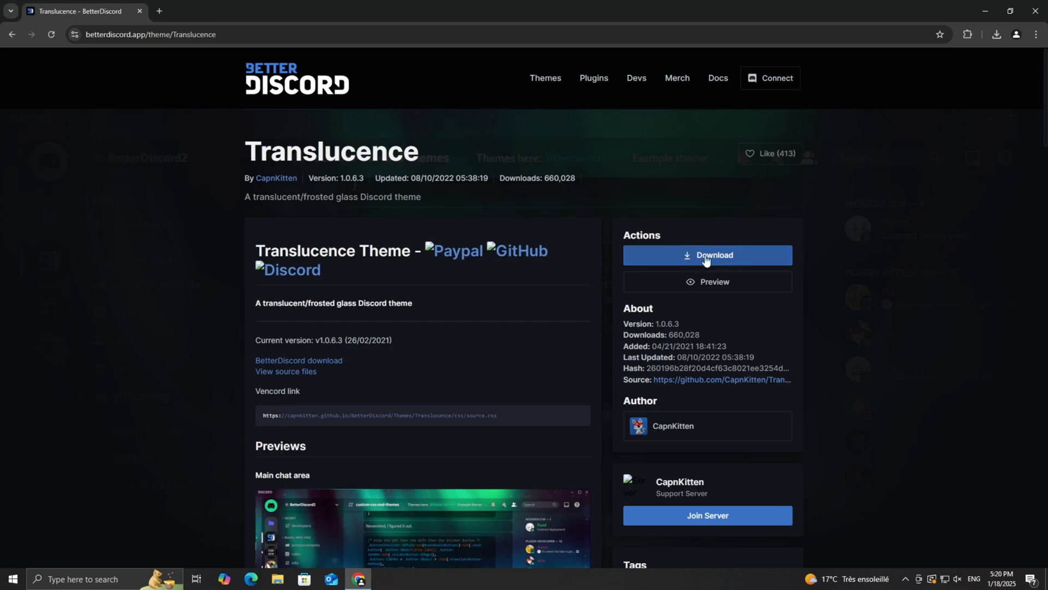
left_click(707, 255)
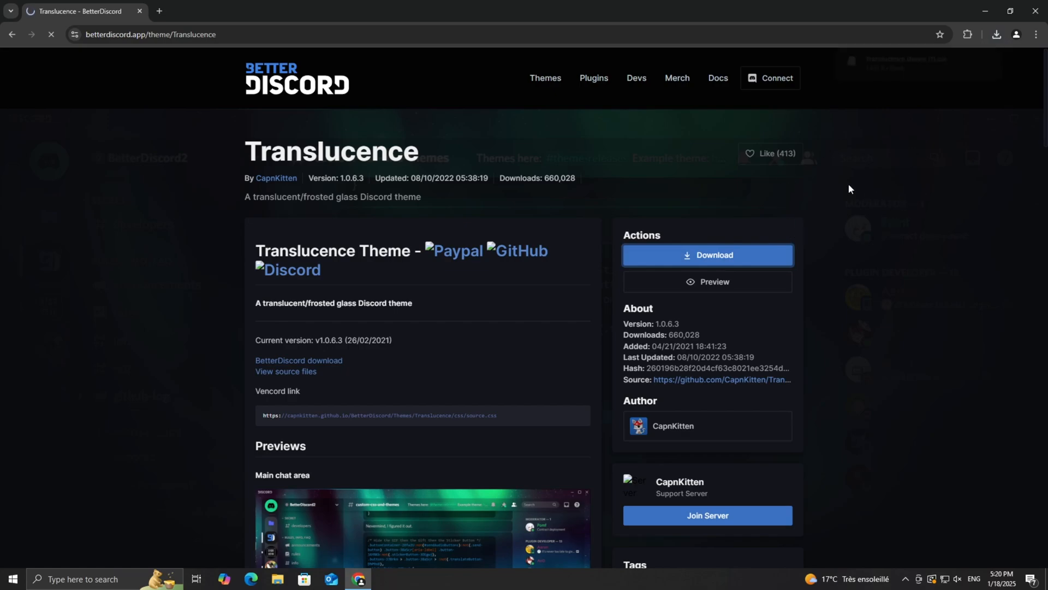
left_click(706, 255)
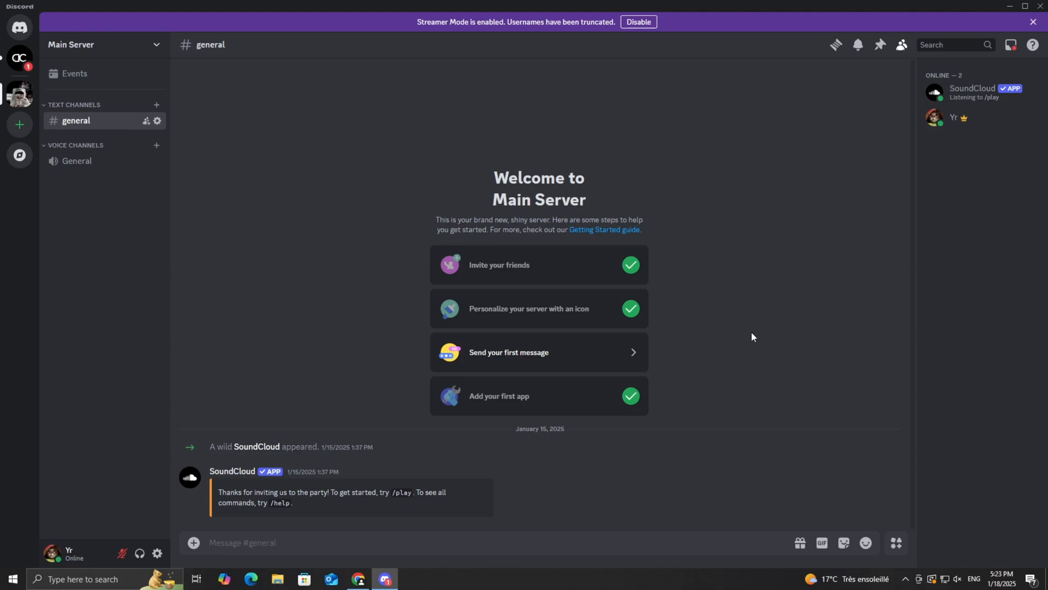
mouse_move(157, 508)
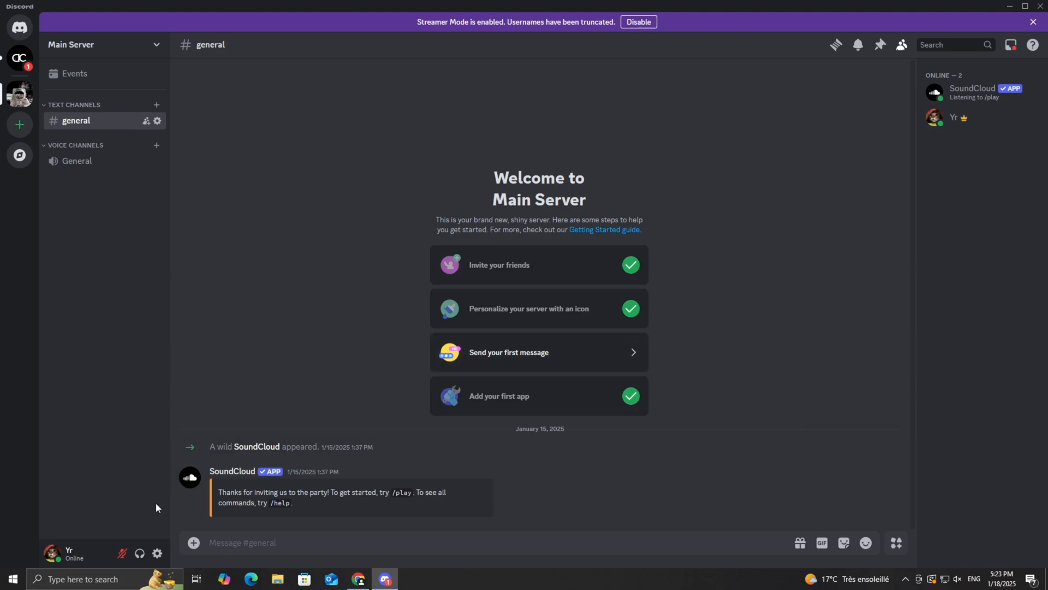
Step: Go to the Themes section under Vencord in Discord's User Settings
left_click(157, 554)
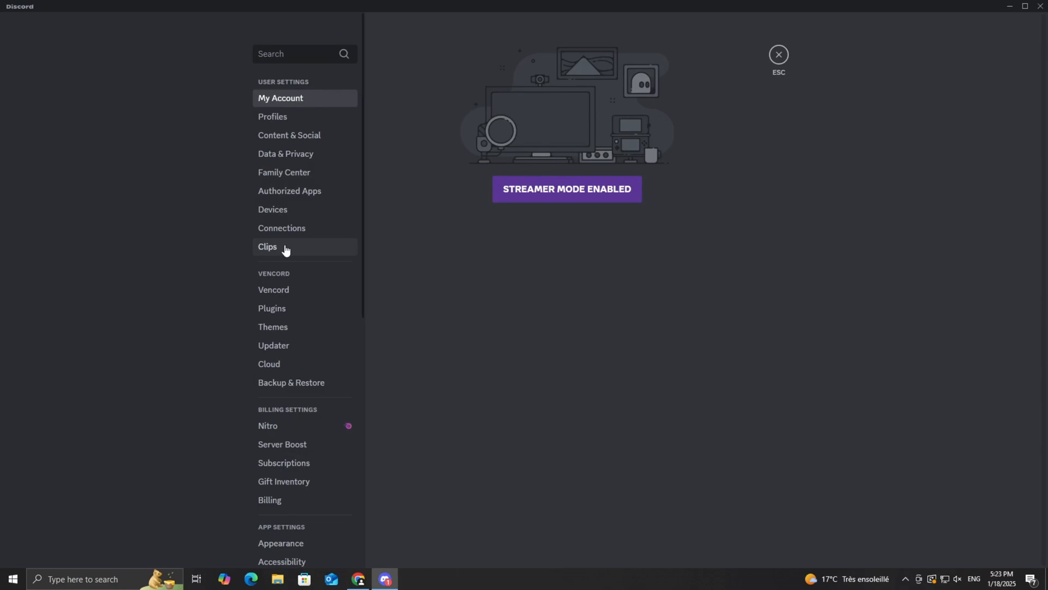
scroll("up", 3)
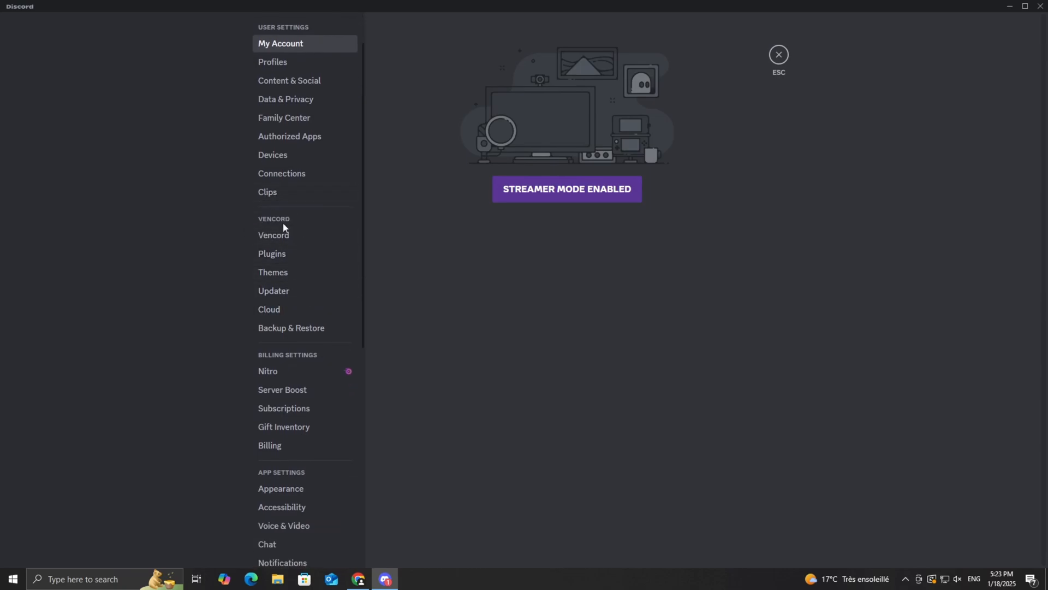
left_click(273, 272)
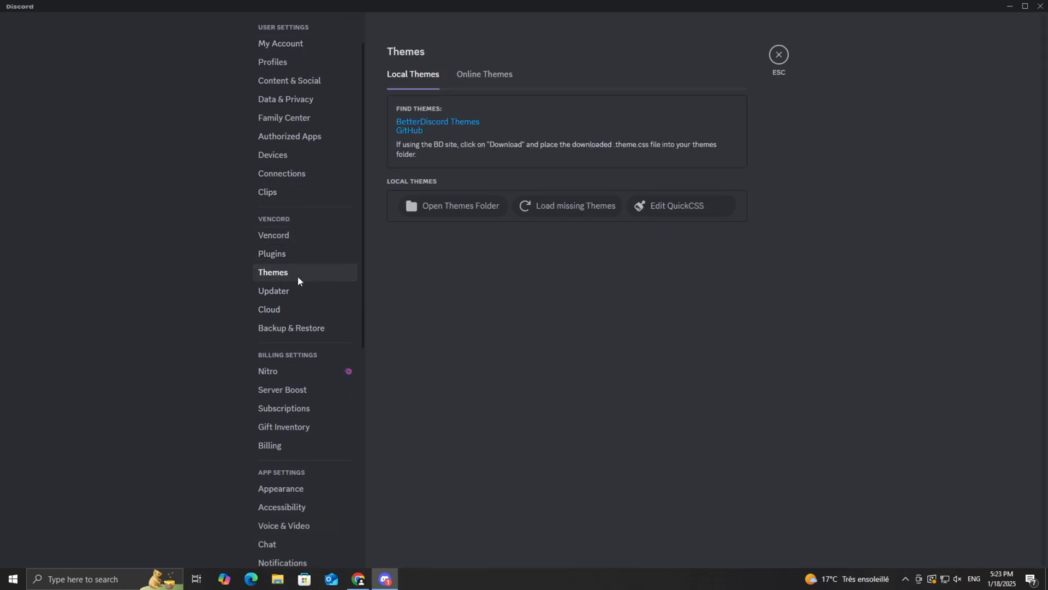
mouse_move(489, 318)
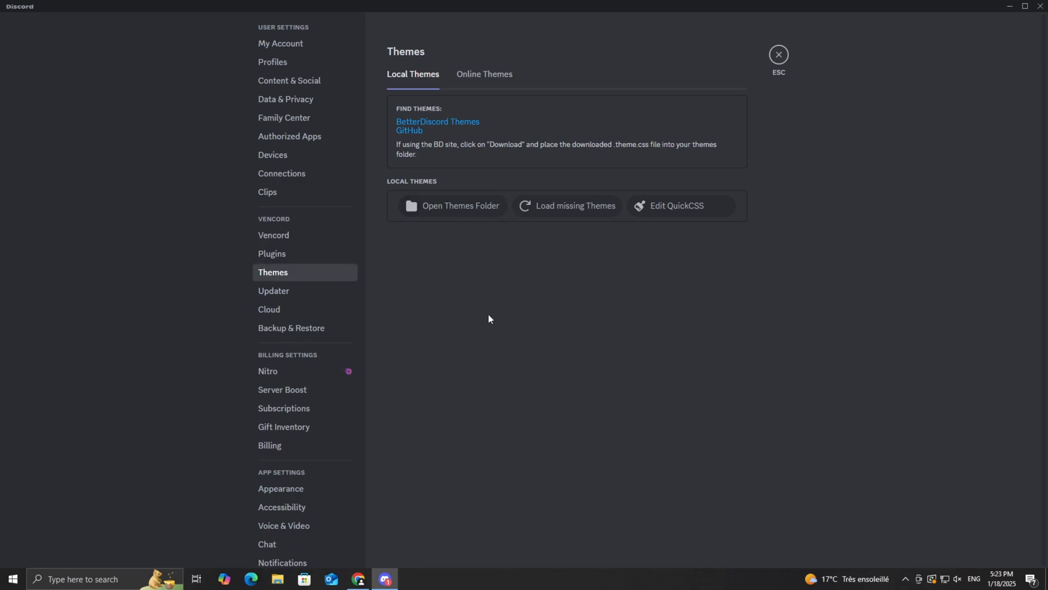
mouse_move(440, 235)
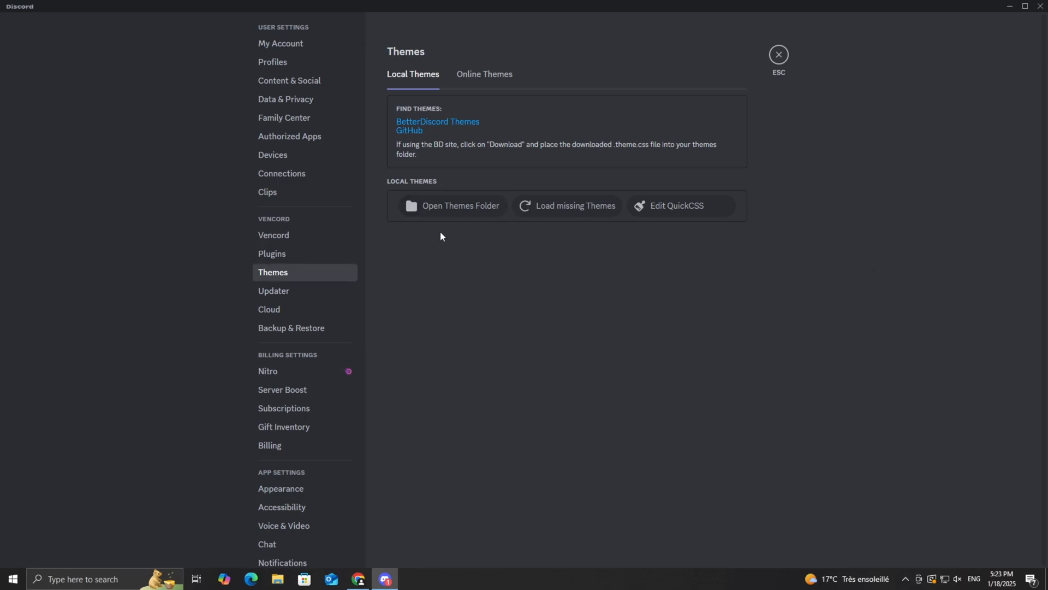
Step: Open Vencord's local themes folder in File Explorer and confirm it is empty
left_click(460, 206)
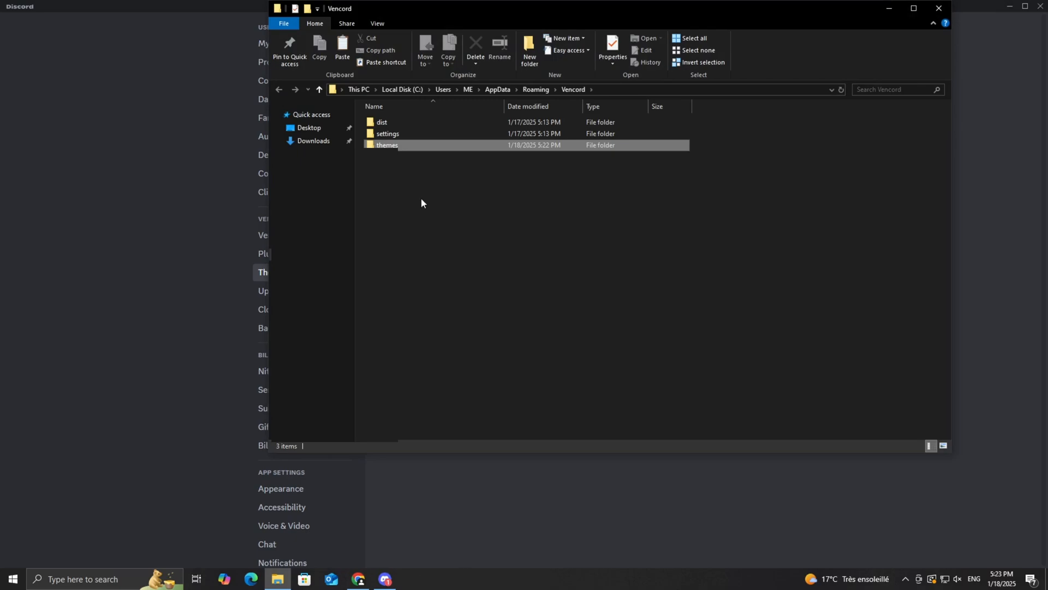
double_click(386, 146)
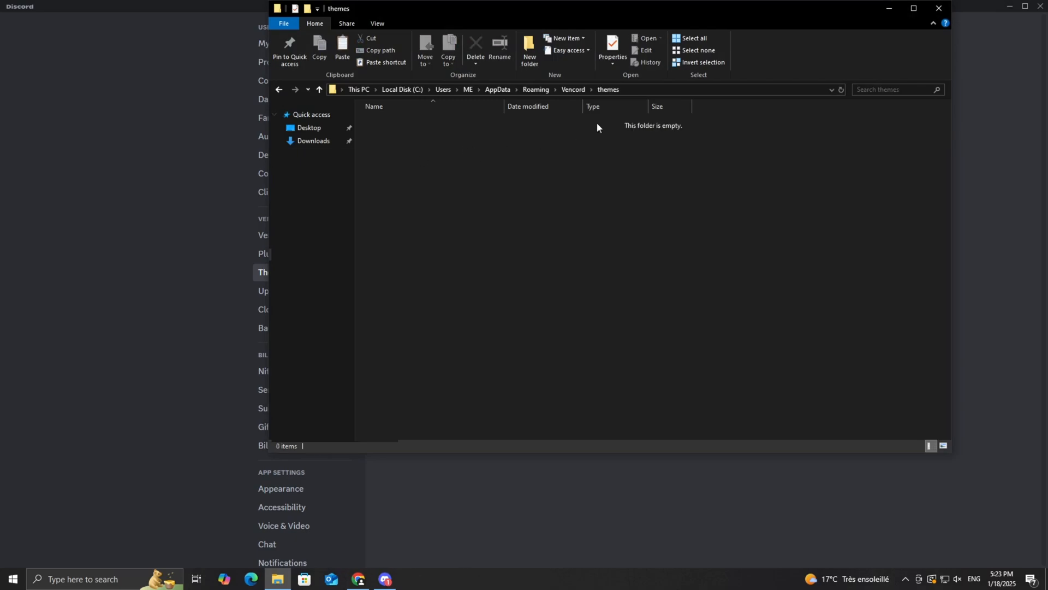
mouse_move(475, 193)
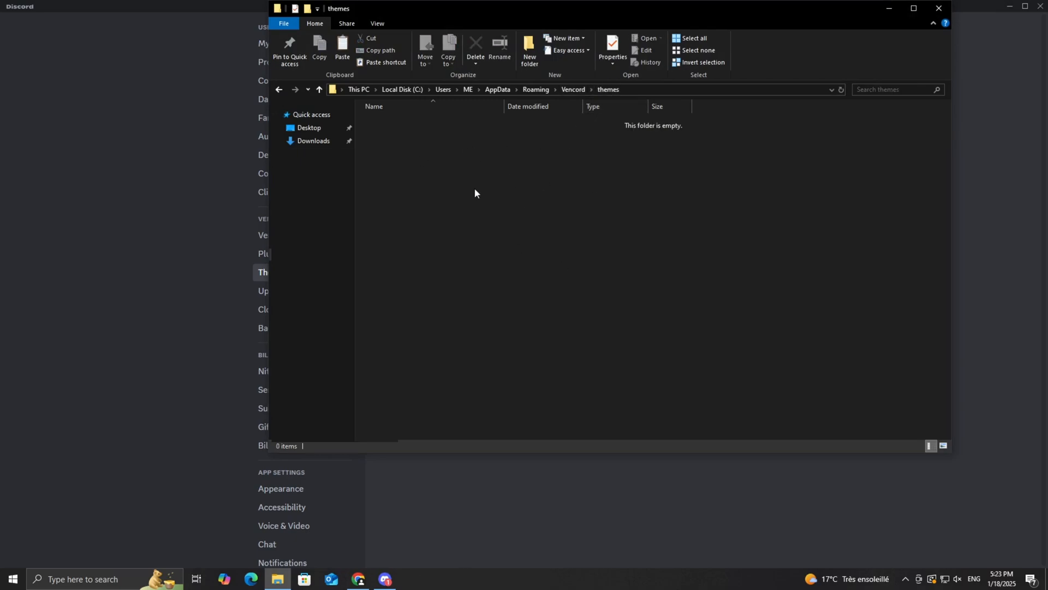
left_click(342, 47)
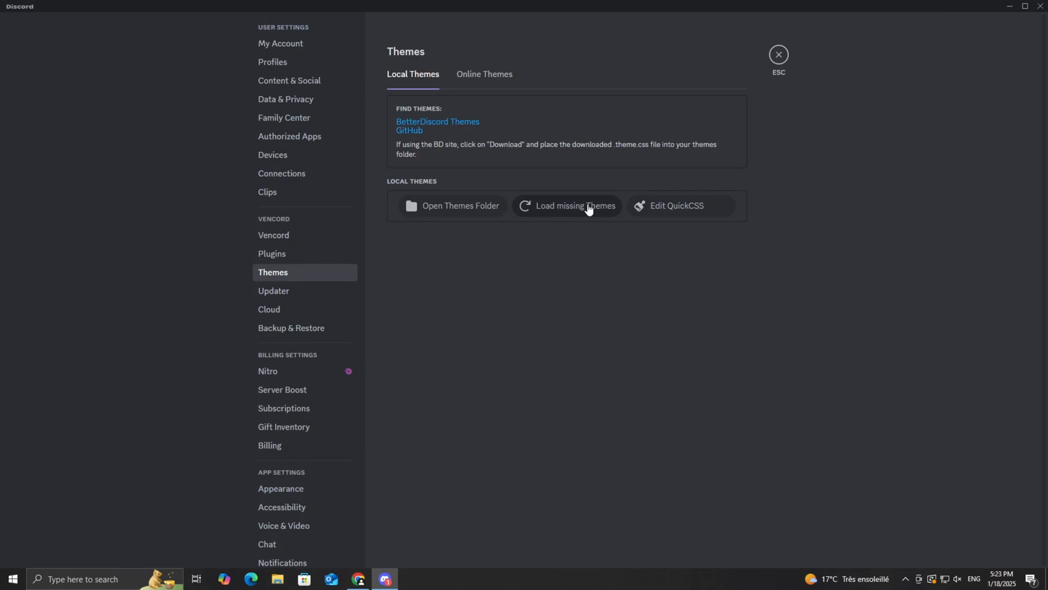
Step: Load missing themes so Translucence appears, then enable its toggle
left_click(574, 205)
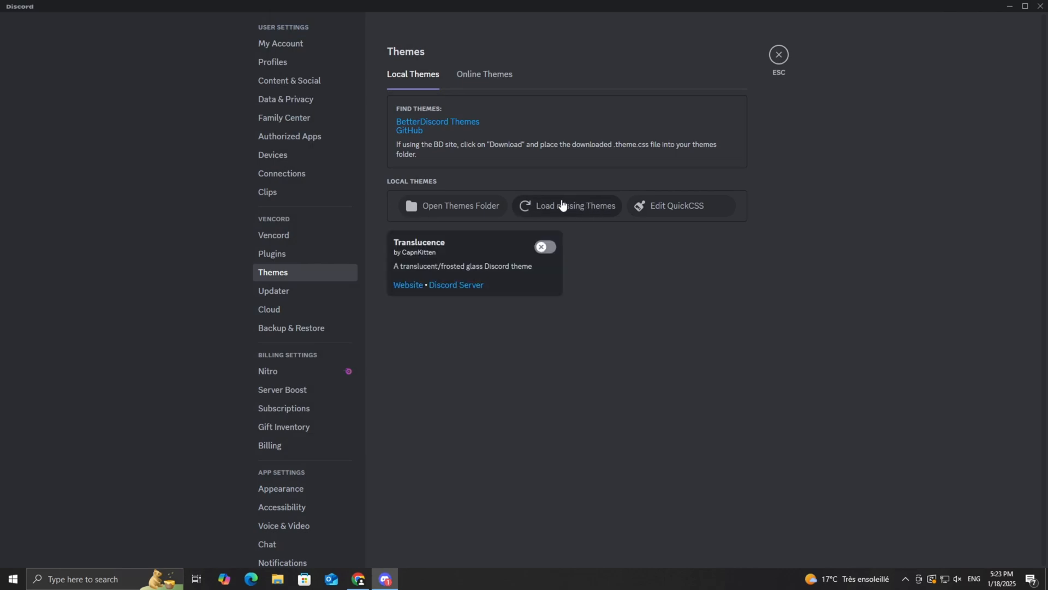
mouse_move(644, 304)
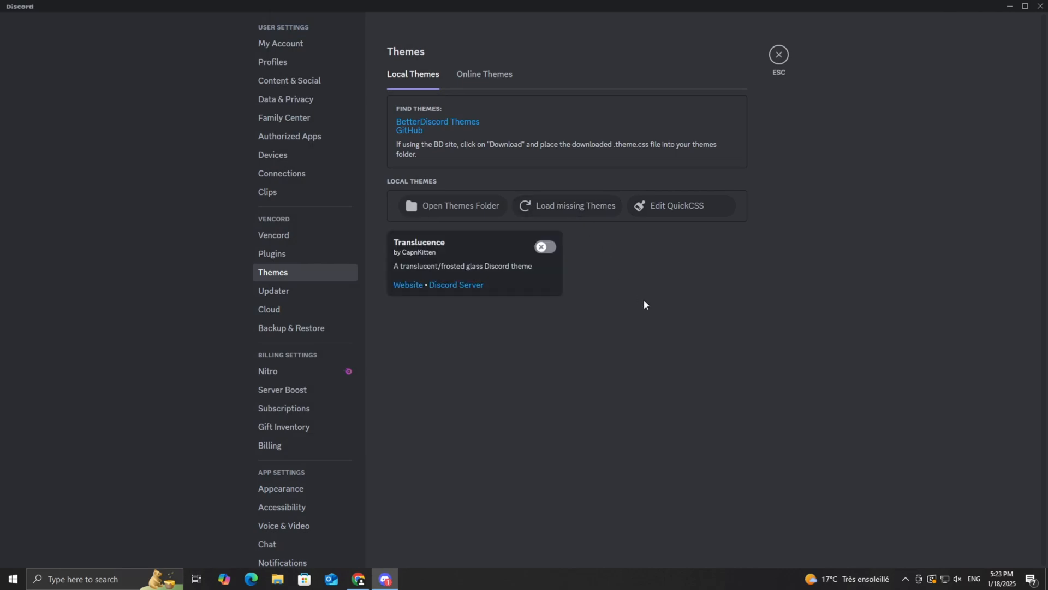
mouse_move(569, 253)
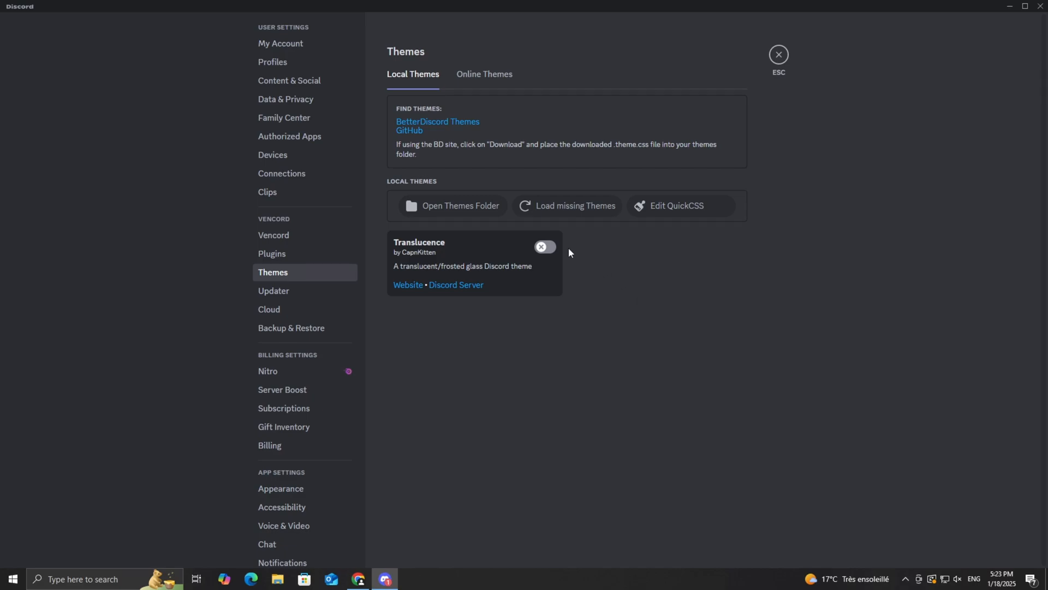
left_click(545, 252)
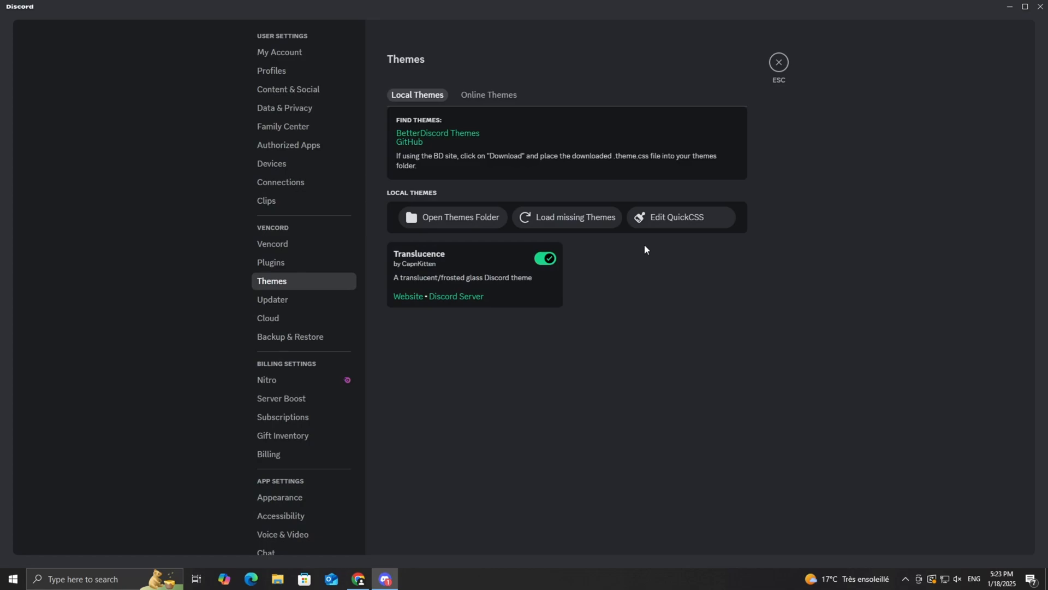
mouse_move(778, 62)
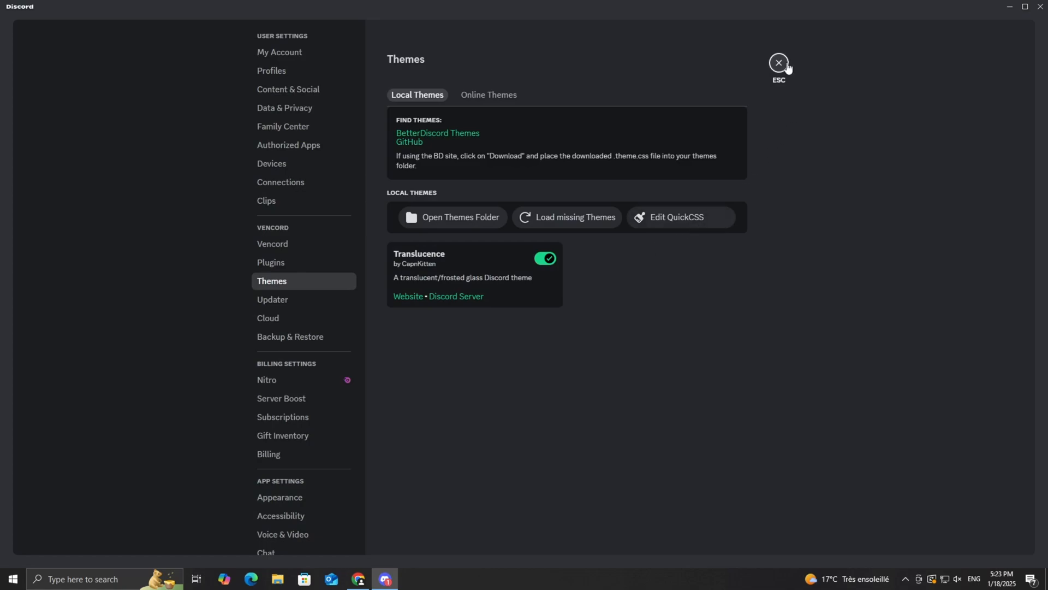
Step: Exit settings, view and dismiss a member profile, then join the General voice channel
left_click(778, 62)
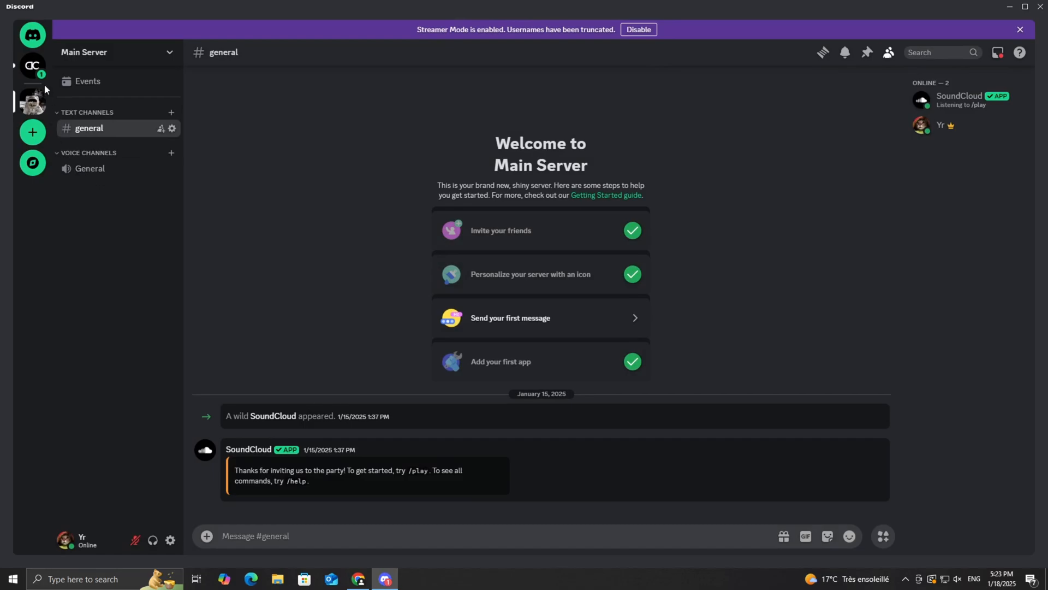
left_click(939, 126)
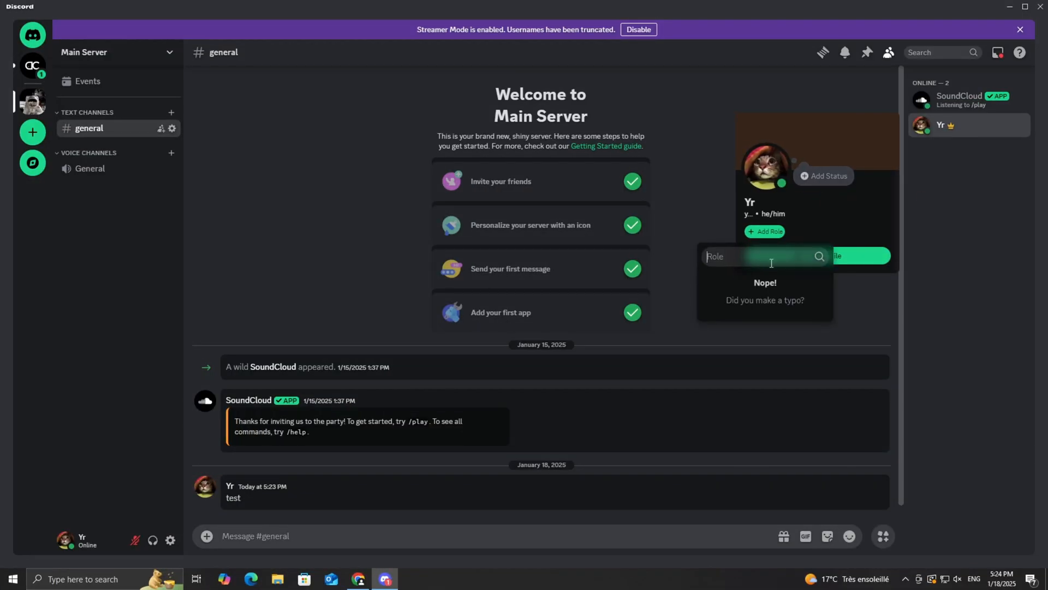
left_click(101, 175)
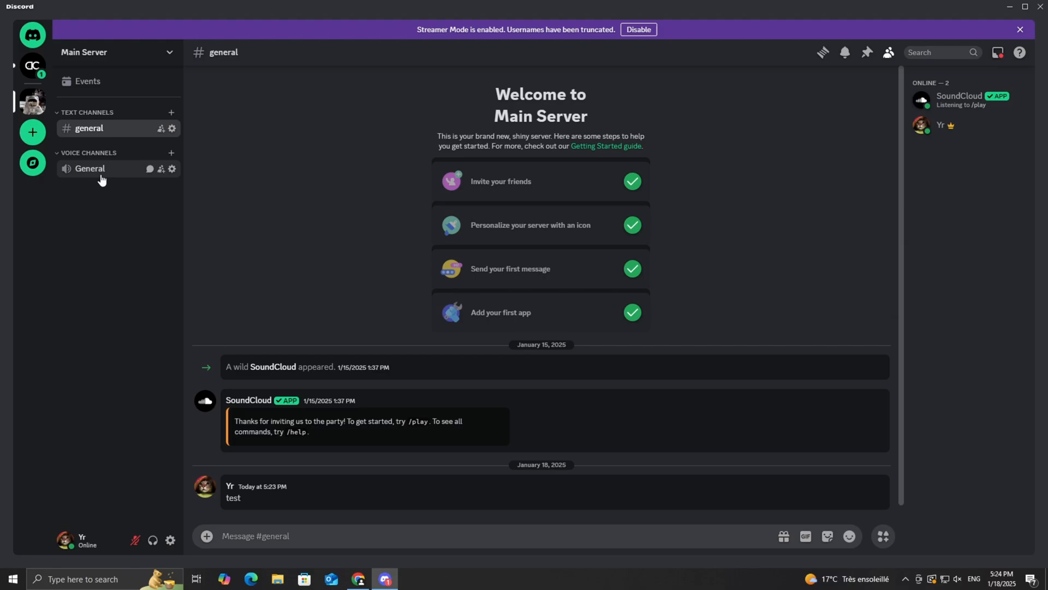
left_click(89, 169)
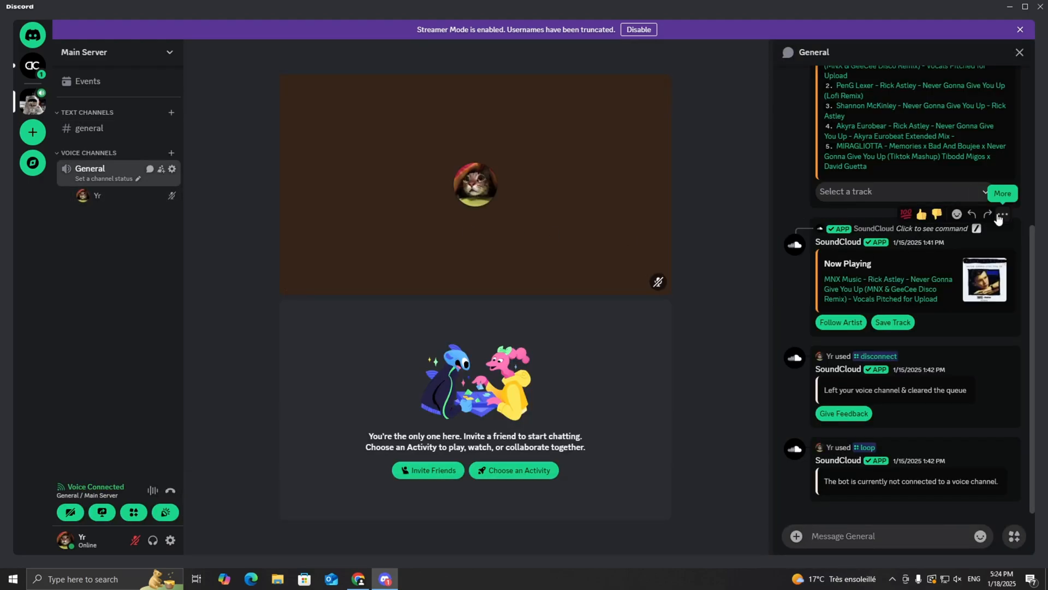